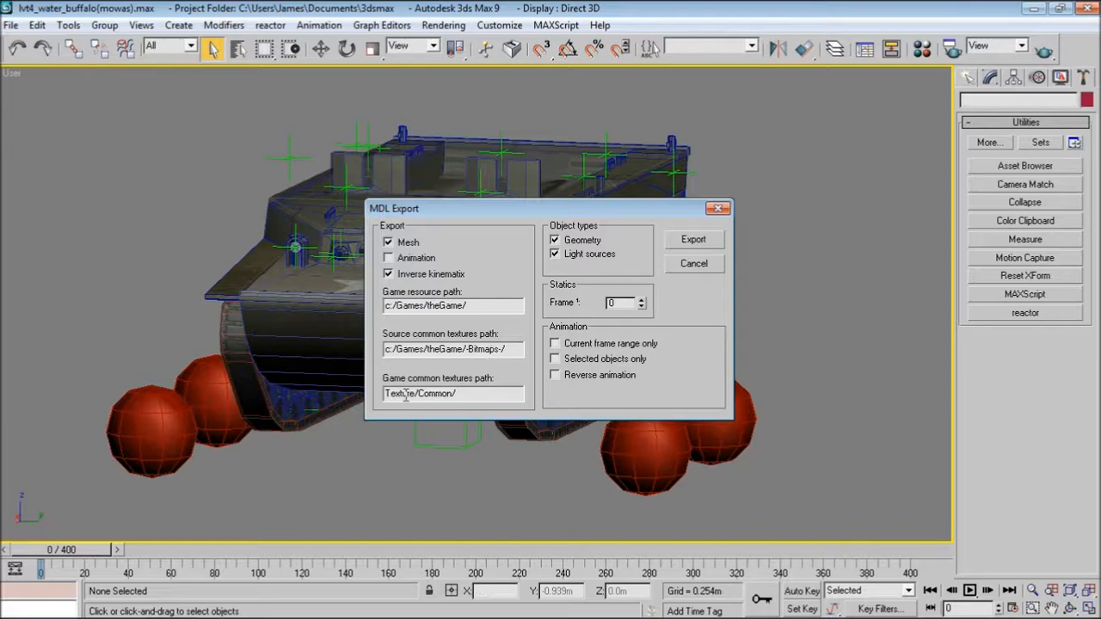
# Step: In MDL Export, check Animation and uncheck Light sources, keeping Mesh and Geometry selected
pyautogui.click(453, 393)
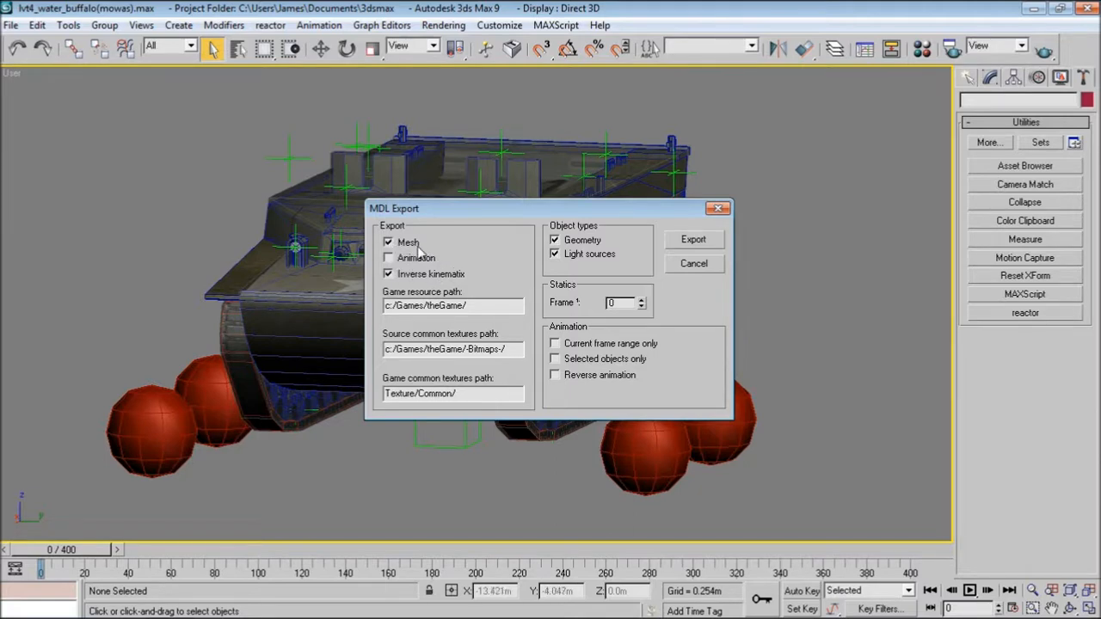
pyautogui.click(388, 258)
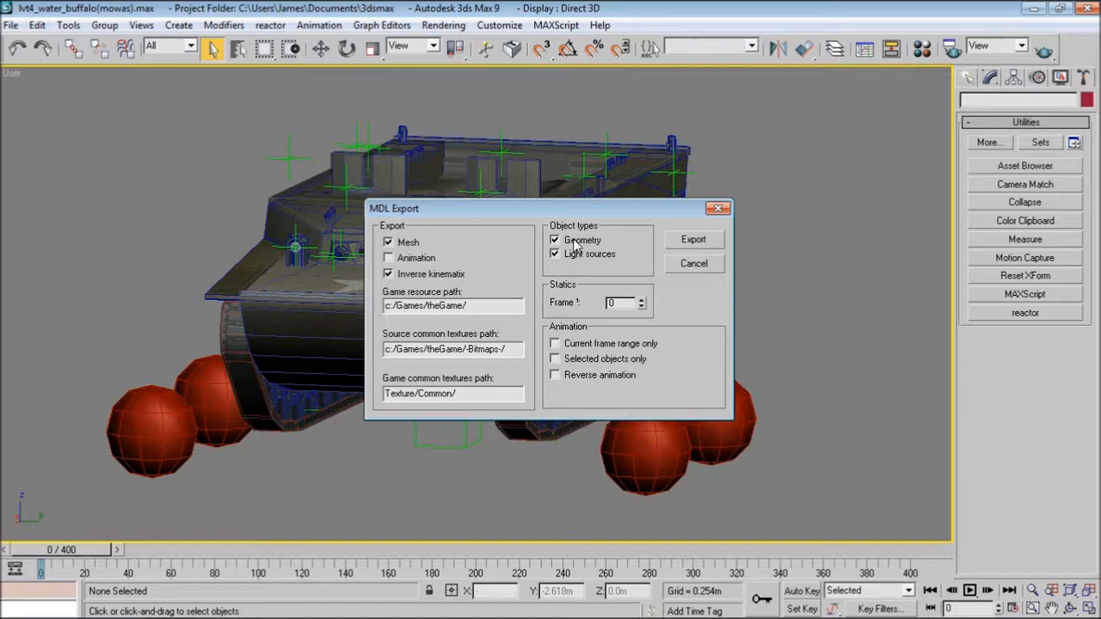
pyautogui.click(555, 239)
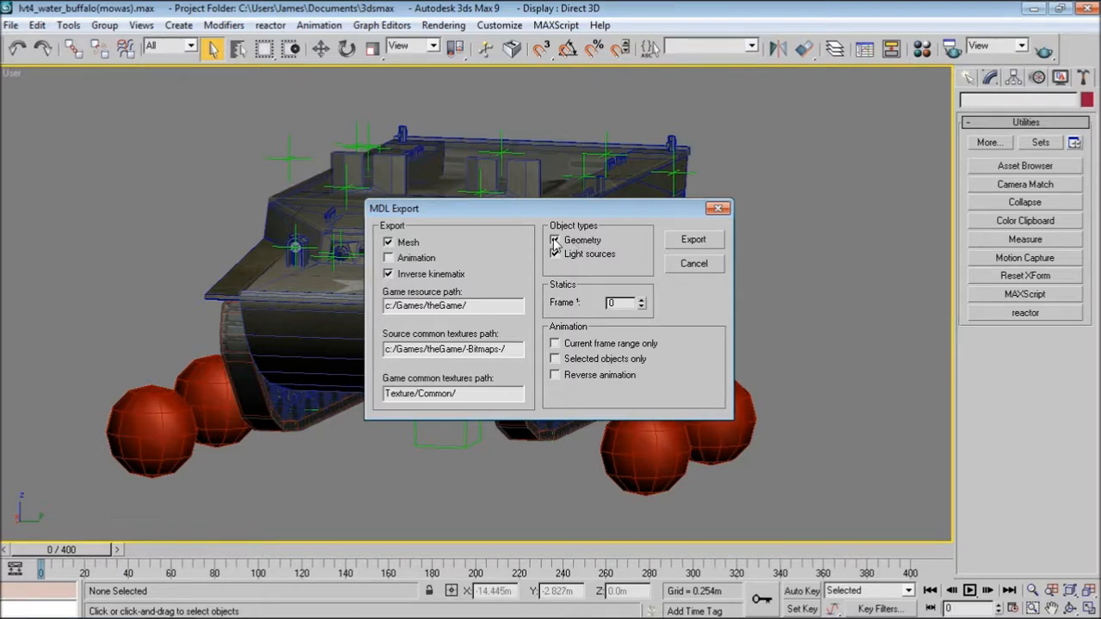
pyautogui.click(554, 253)
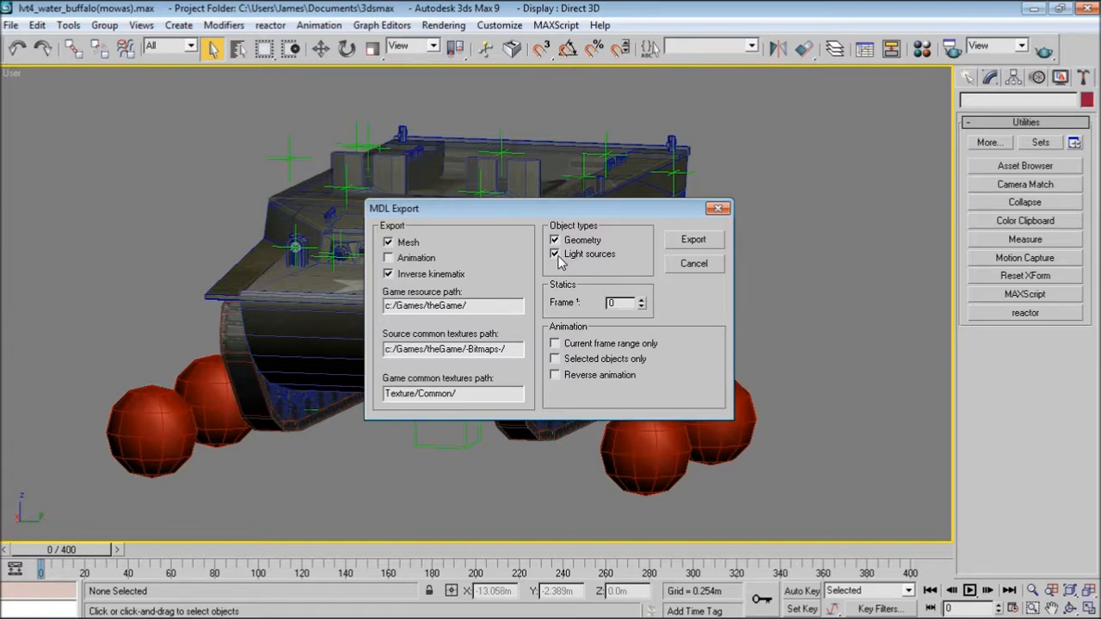
pyautogui.moveTo(533, 299)
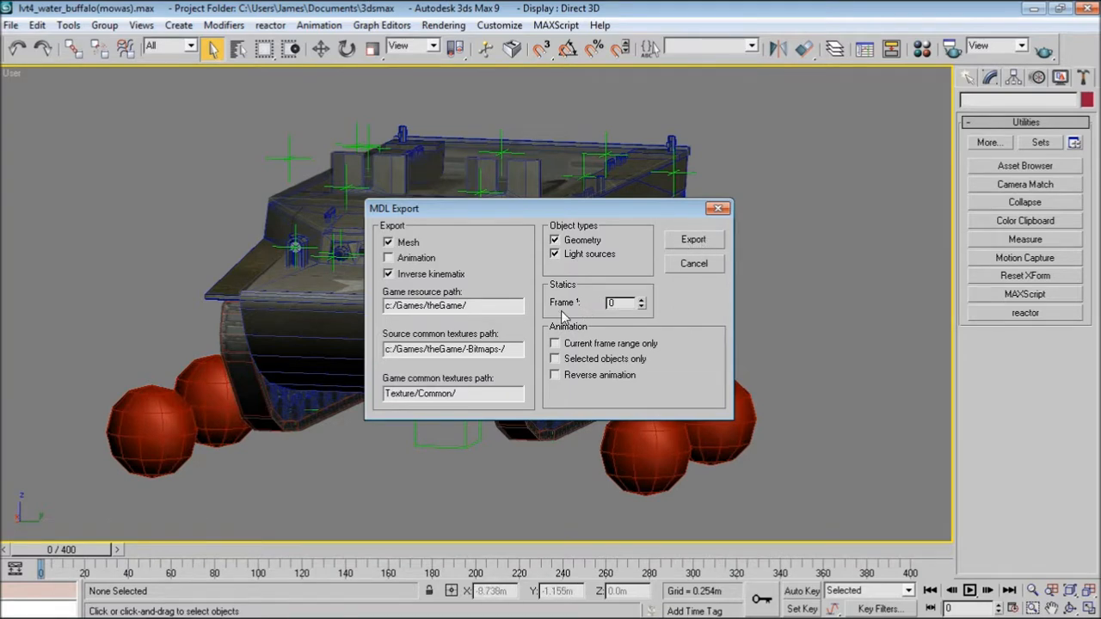
pyautogui.moveTo(638, 335)
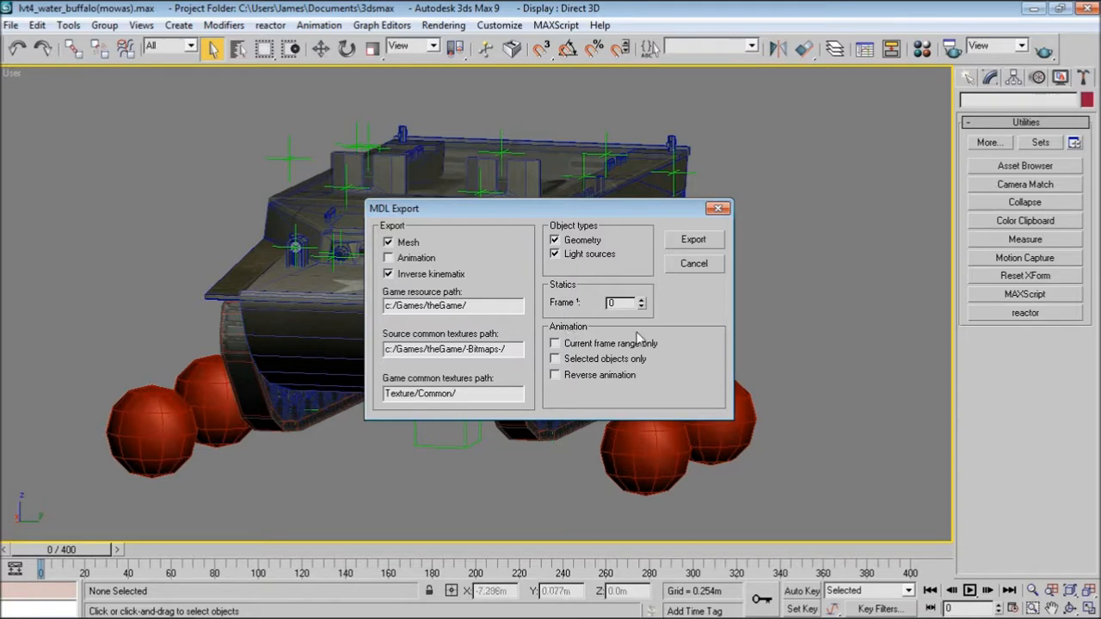
pyautogui.moveTo(597, 312)
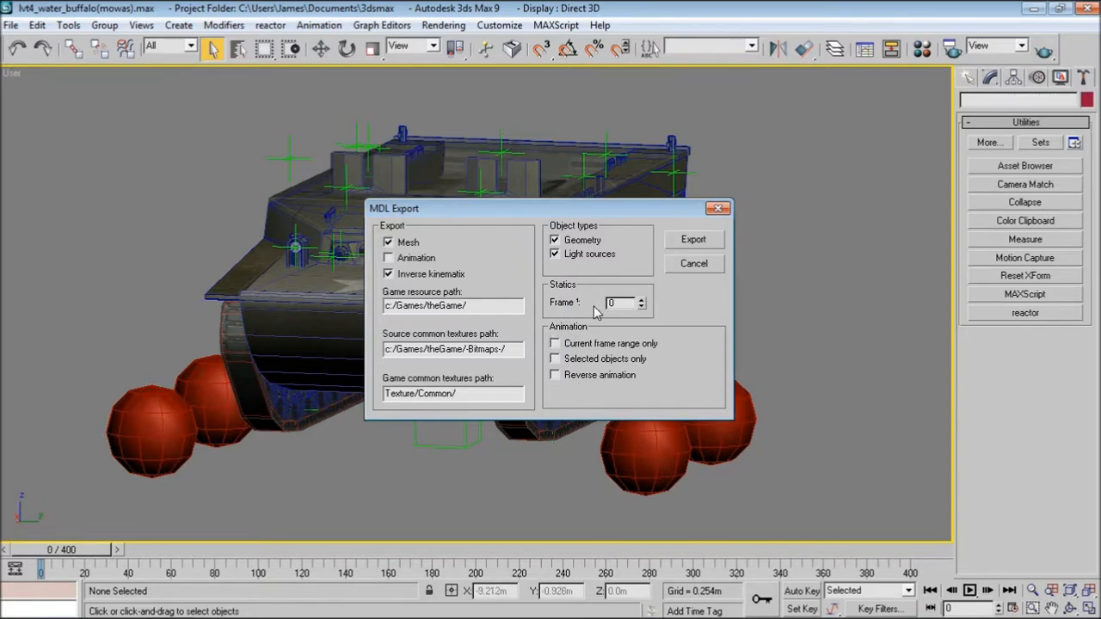
pyautogui.moveTo(653, 357)
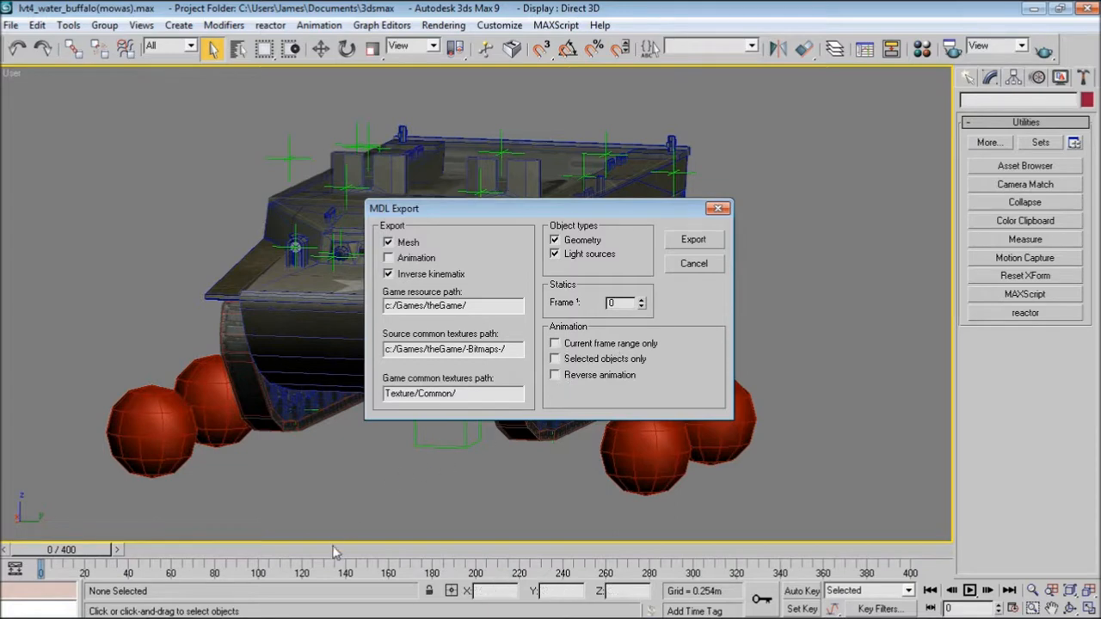
pyautogui.moveTo(456, 561)
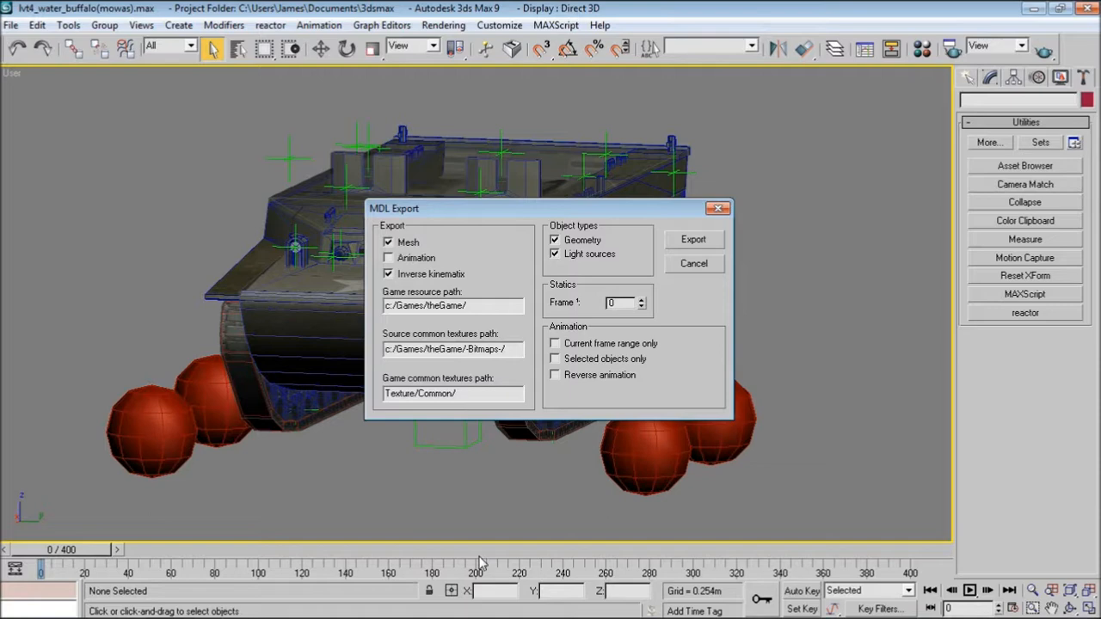
pyautogui.moveTo(898, 570)
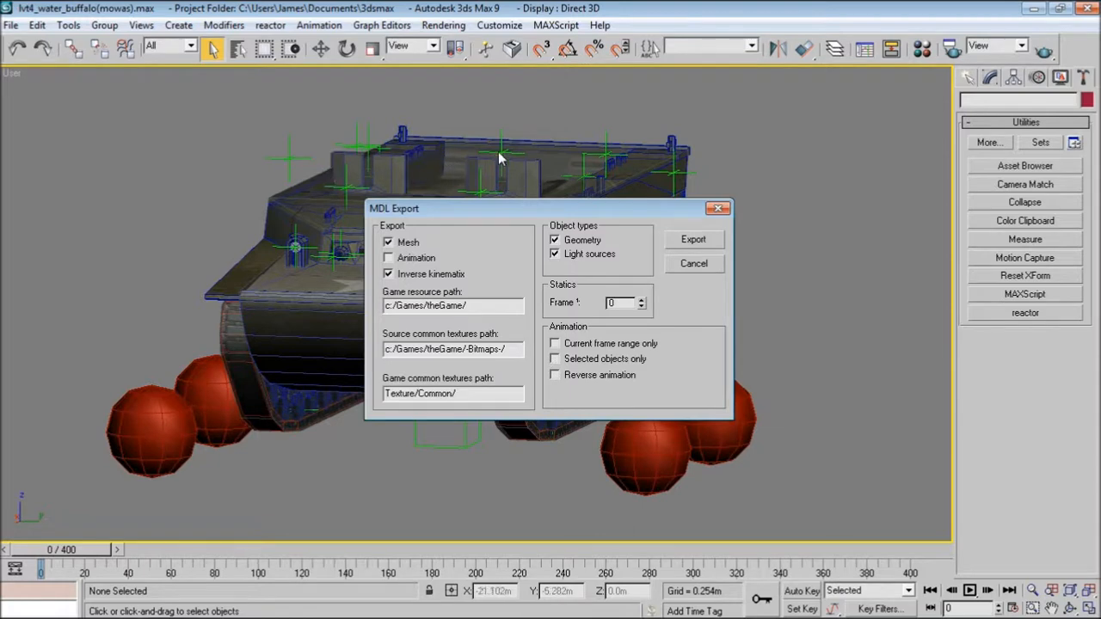
pyautogui.moveTo(302, 319)
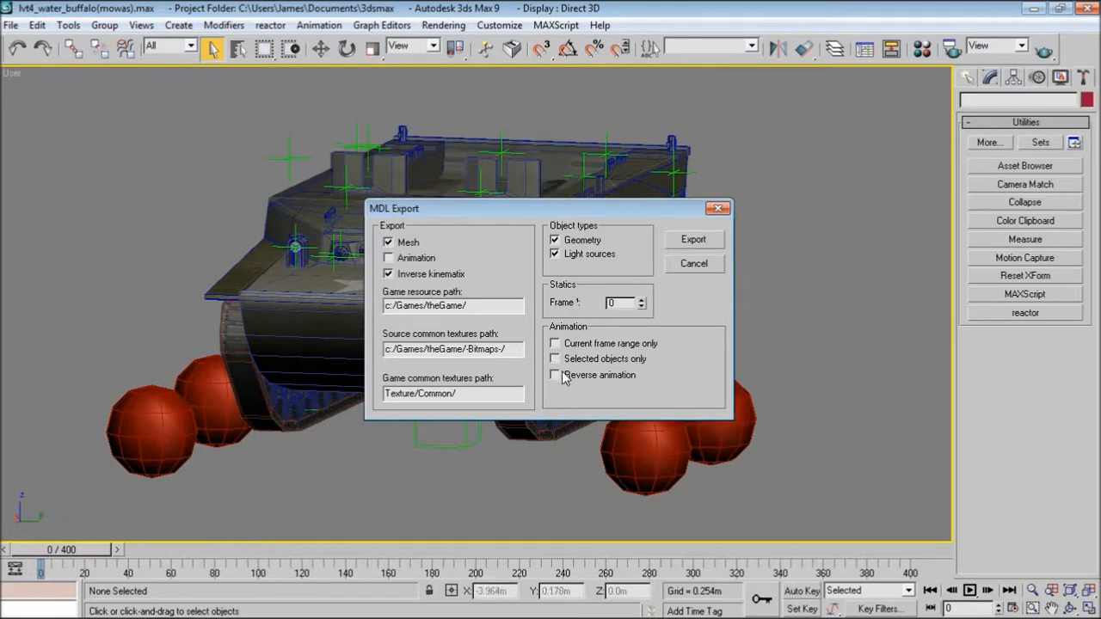
pyautogui.moveTo(596, 383)
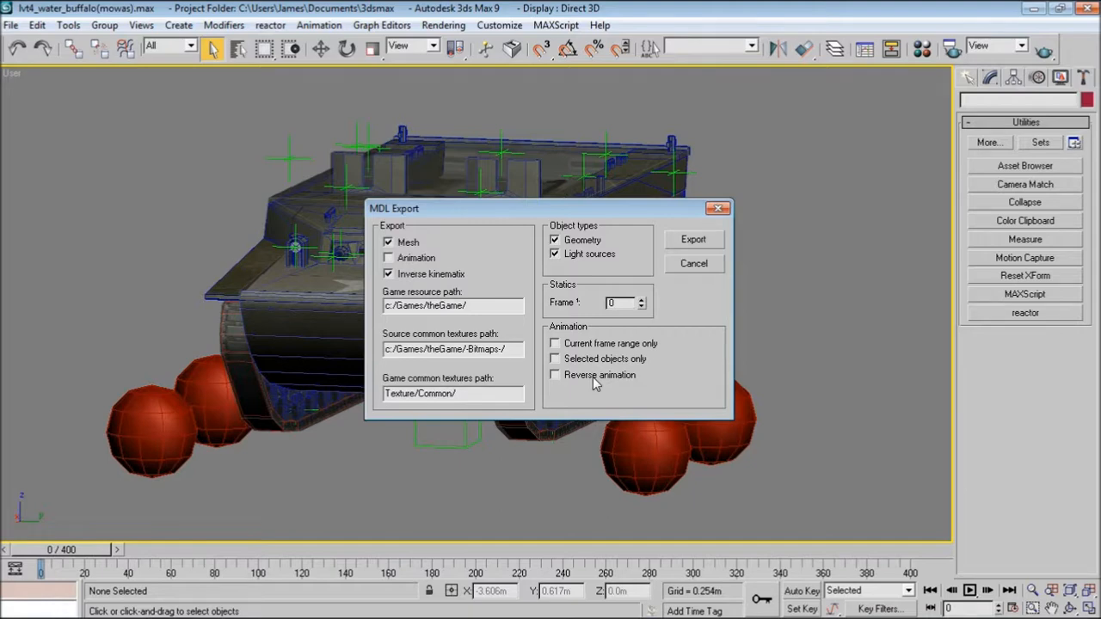
pyautogui.moveTo(563, 315)
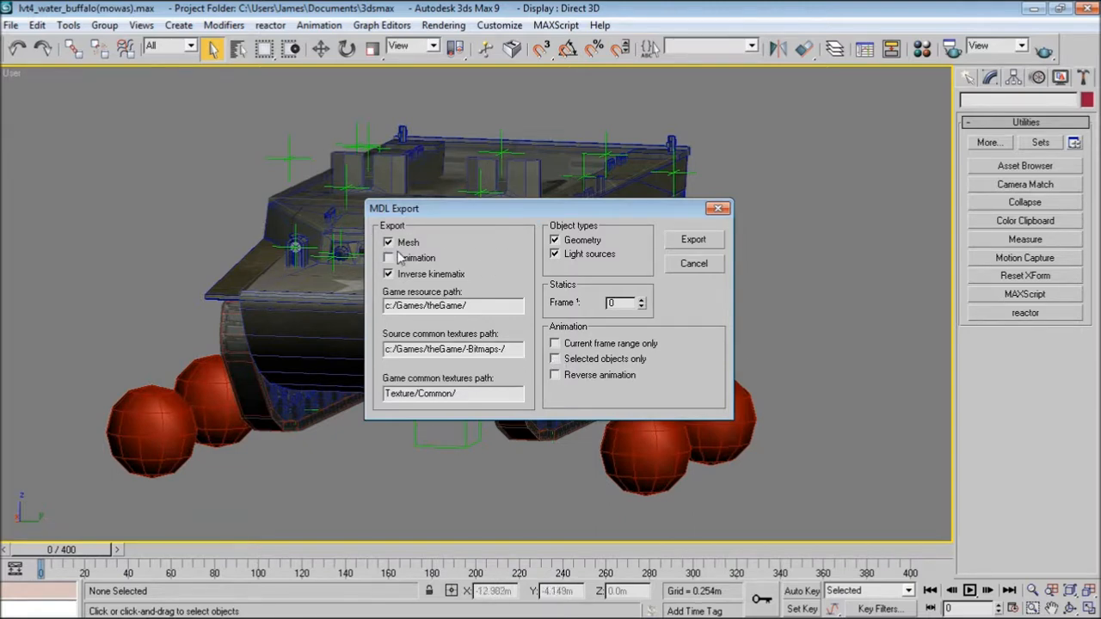
pyautogui.click(388, 258)
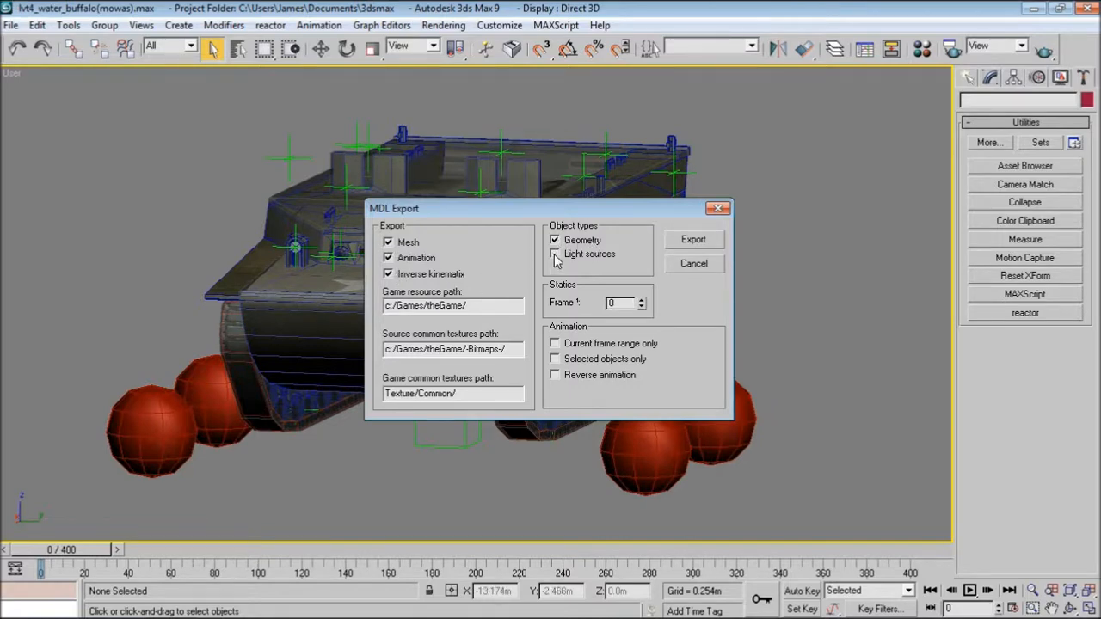
pyautogui.click(554, 254)
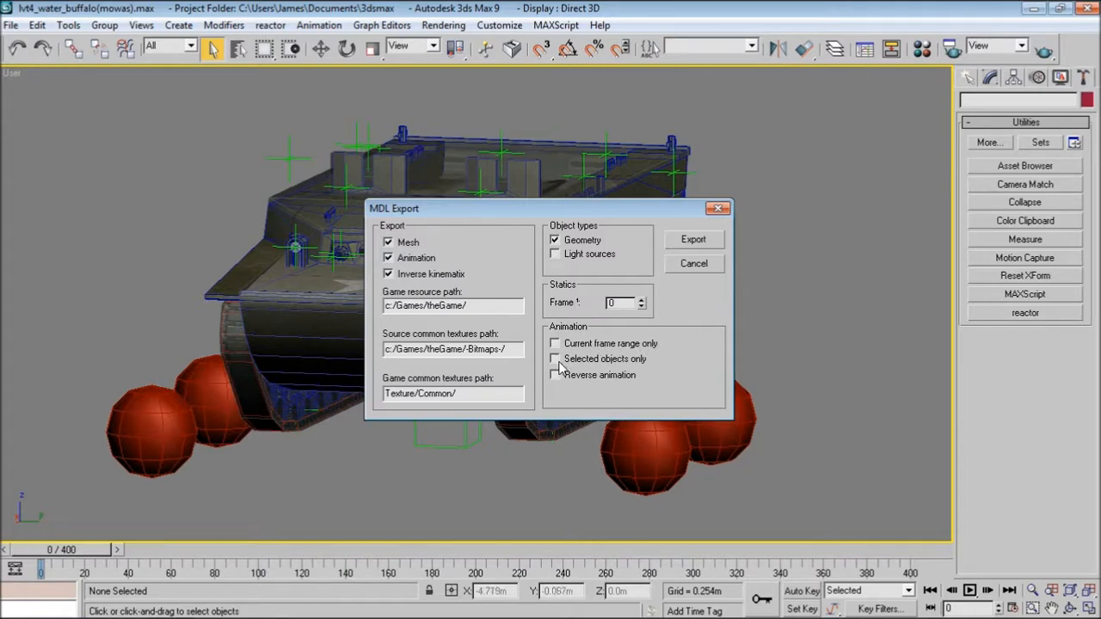
pyautogui.moveTo(568, 382)
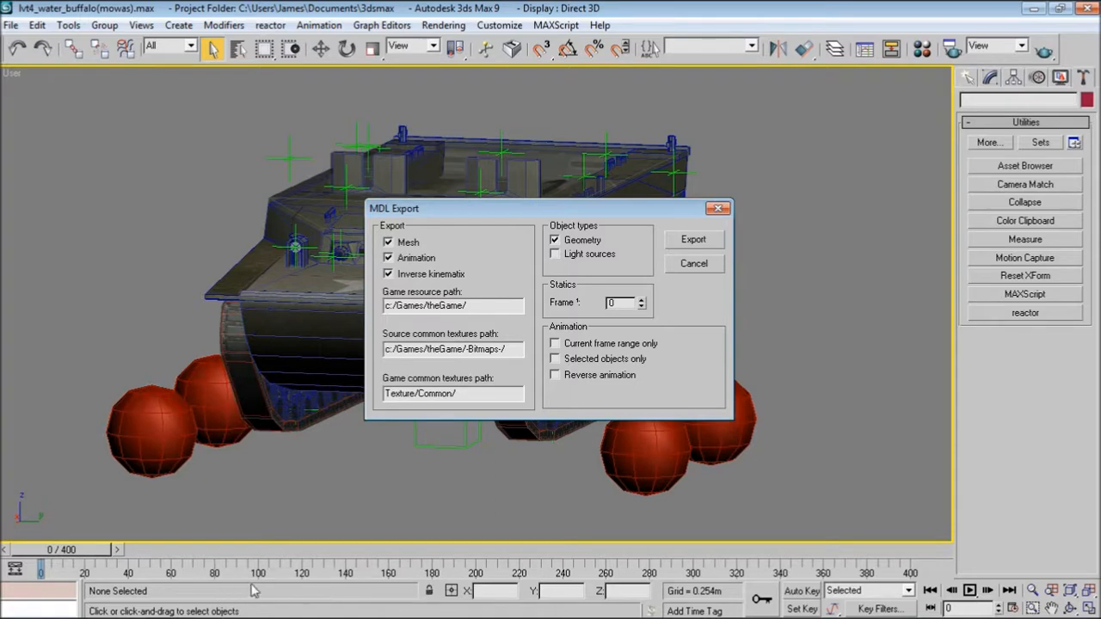
pyautogui.moveTo(288, 583)
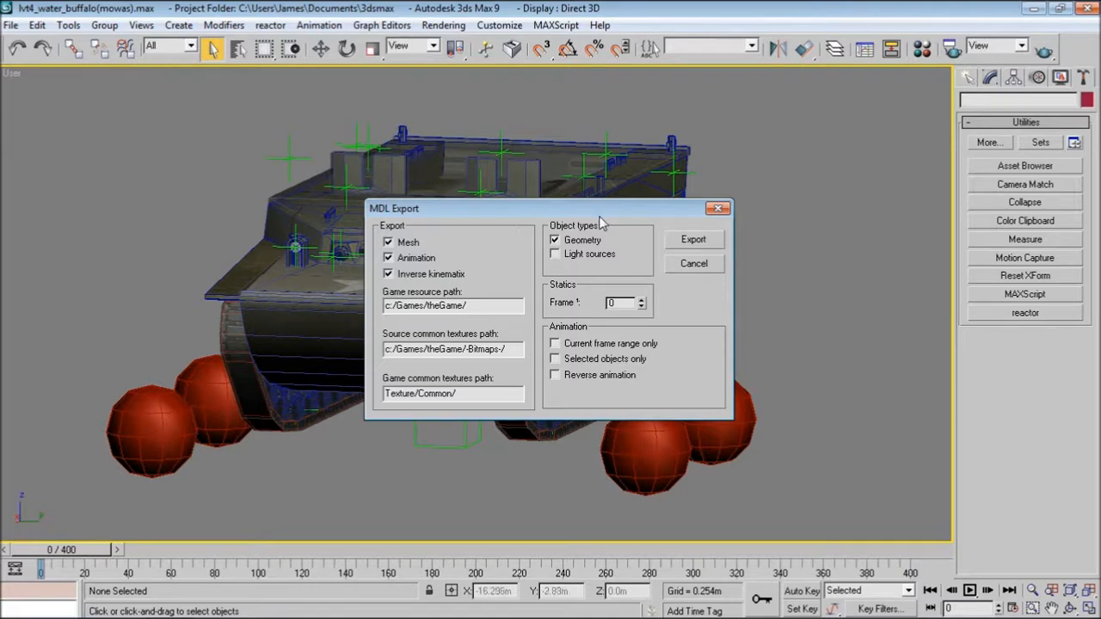
pyautogui.moveTo(511, 221)
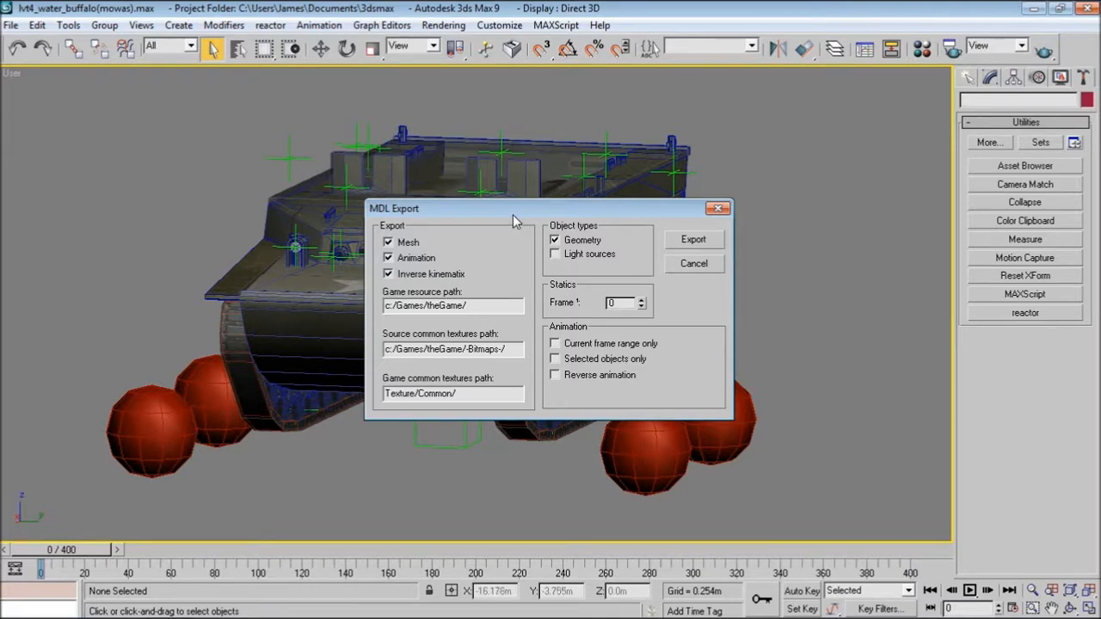